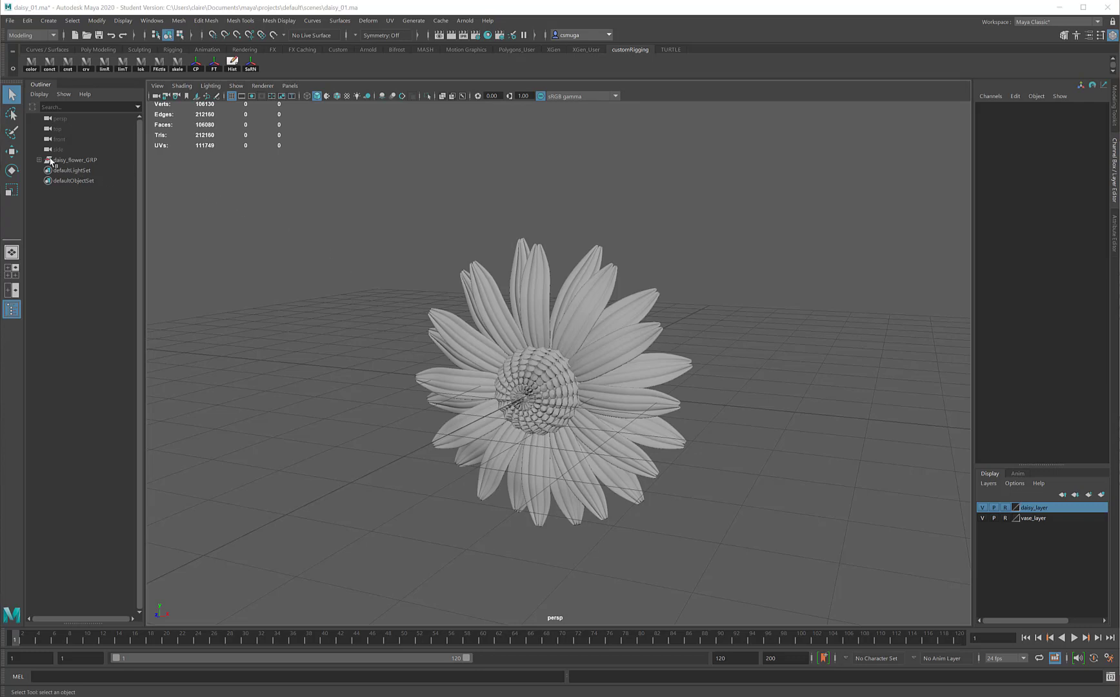
- Expand daisy_flower_GRP and daisy_petal_GRP_parent in the Outliner to show the center and petal groups
left_click(40, 159)
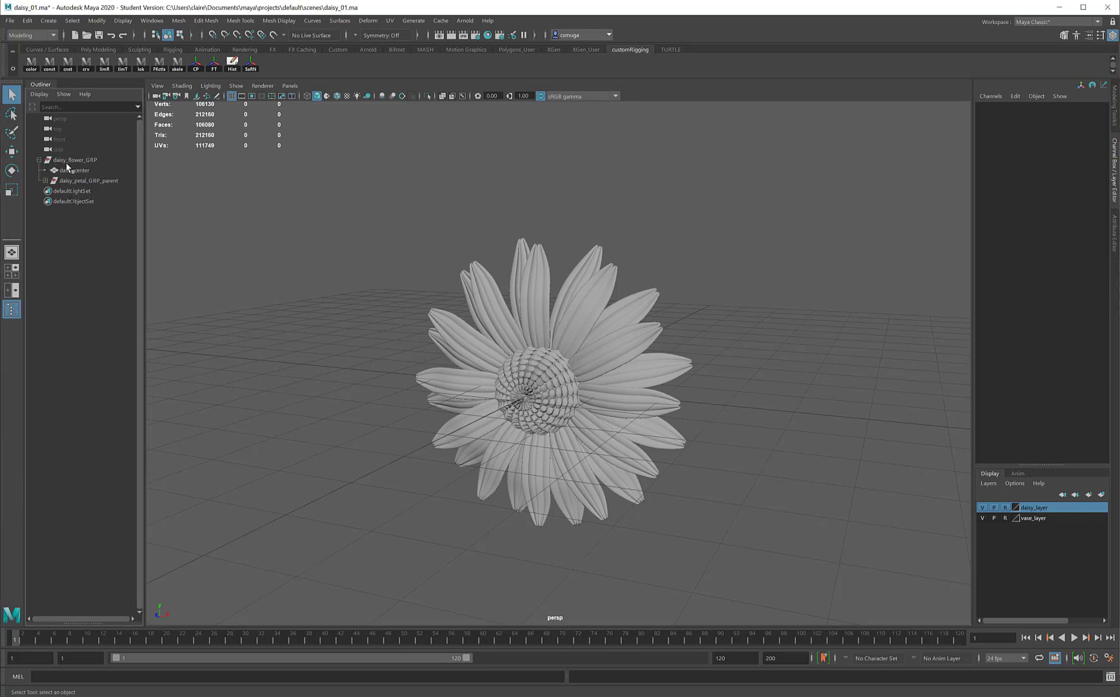
left_click(49, 180)
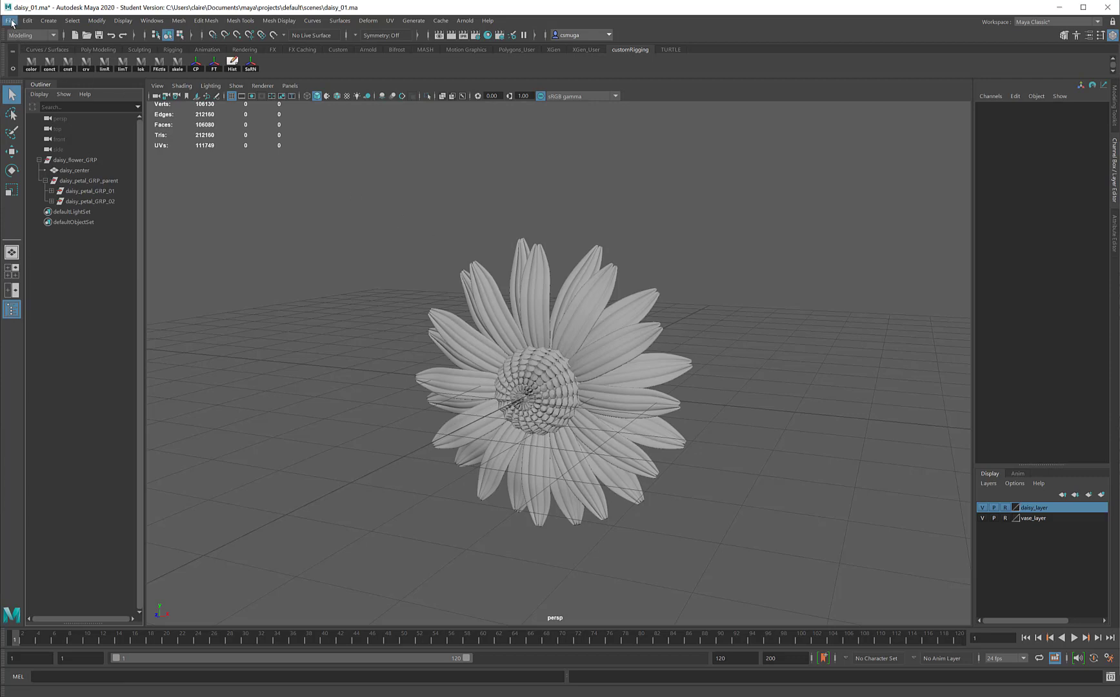
- Open Save Scene As targeting the scenes folder and focus the file name field
left_click(10, 20)
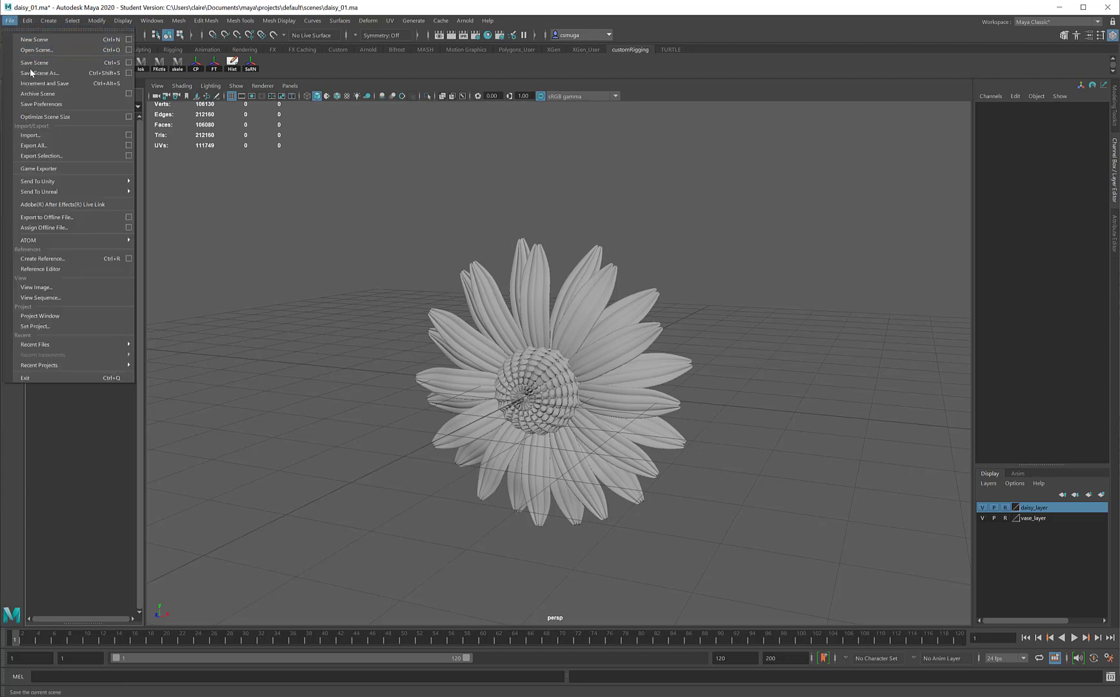
left_click(39, 73)
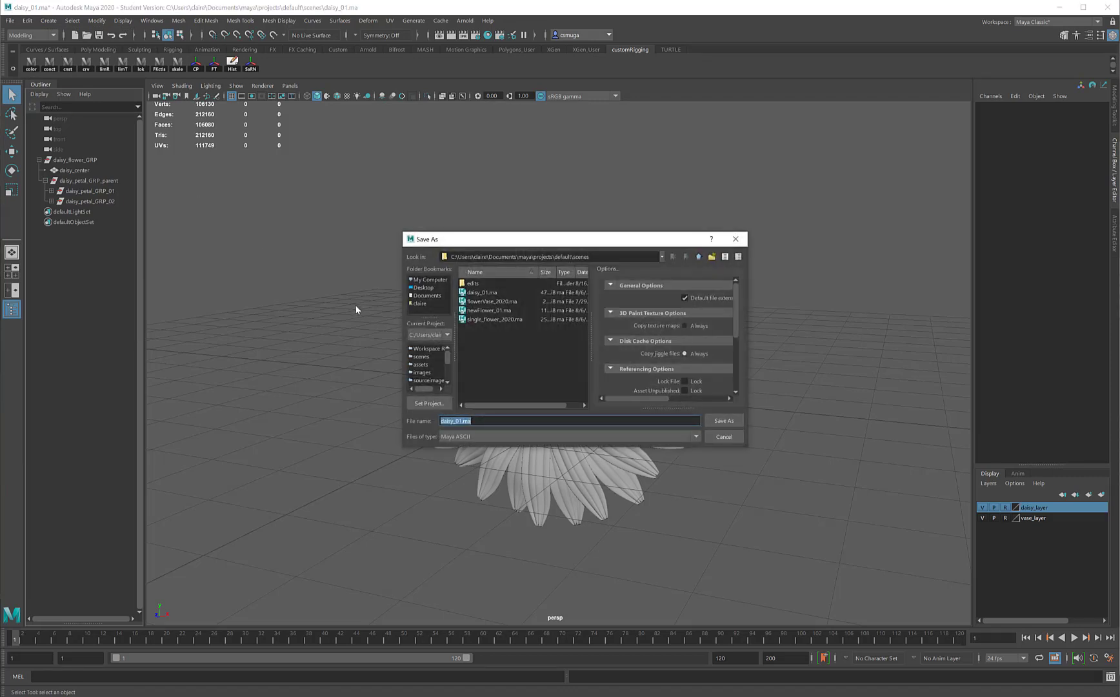
mouse_move(410, 391)
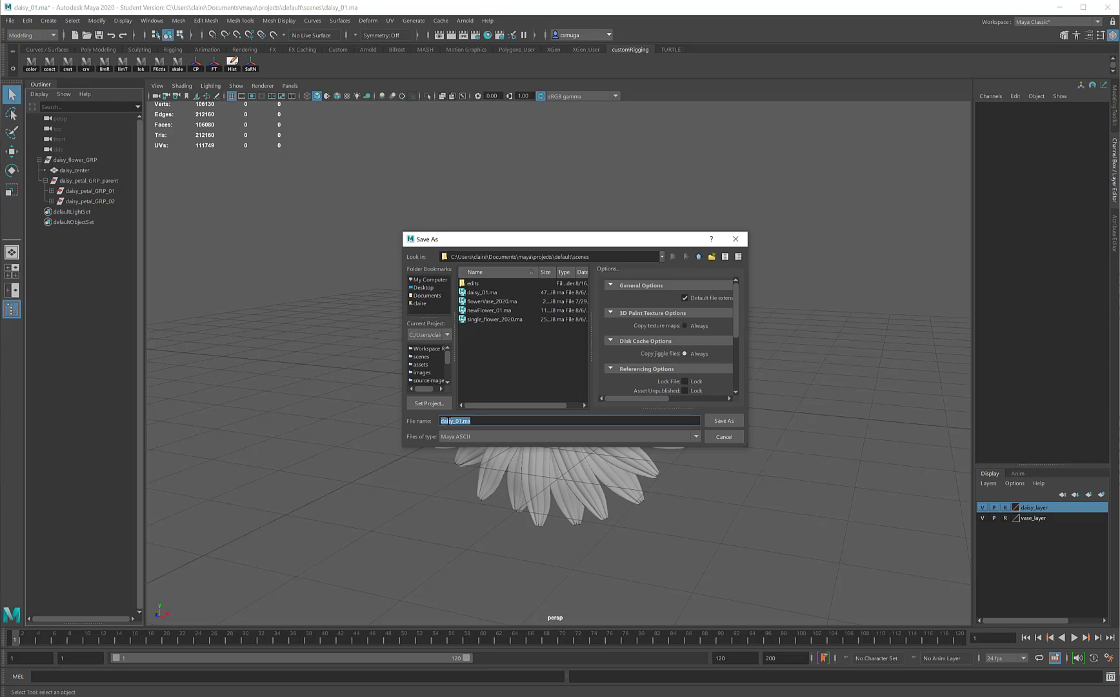
left_click(521, 420)
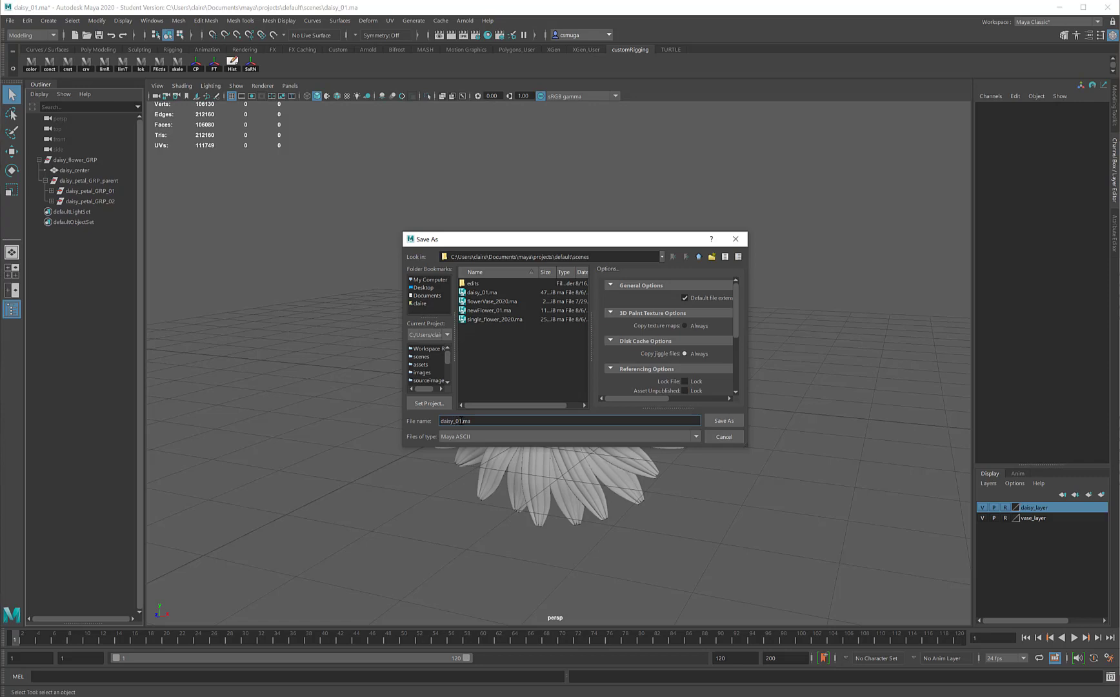
left_click(492, 420)
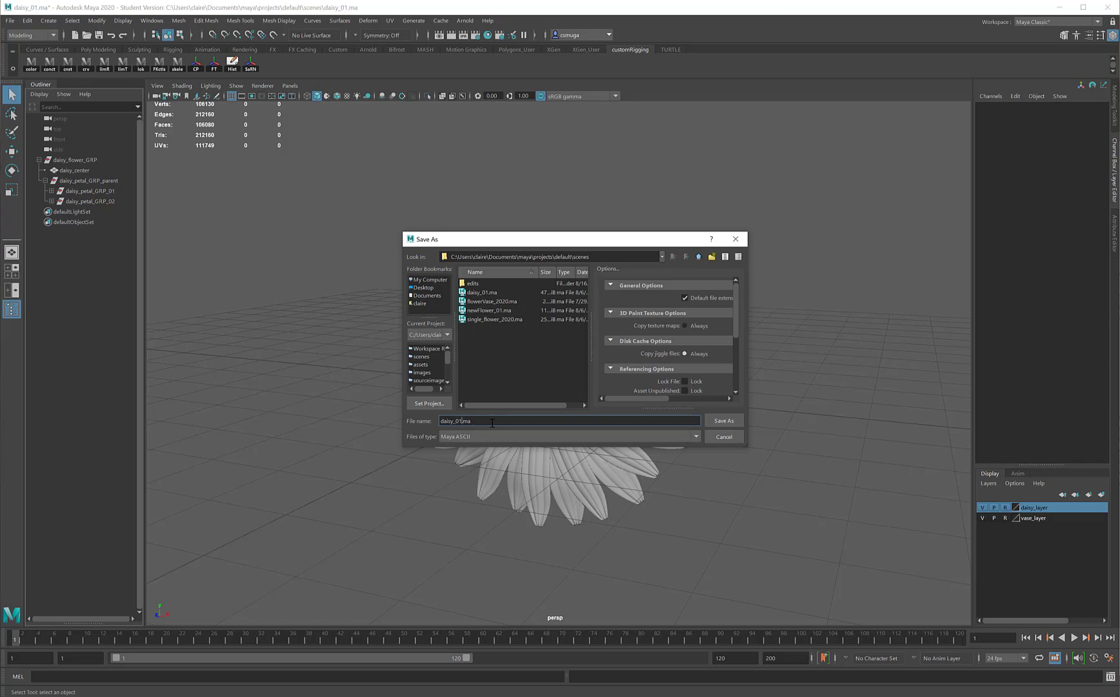
mouse_move(446, 444)
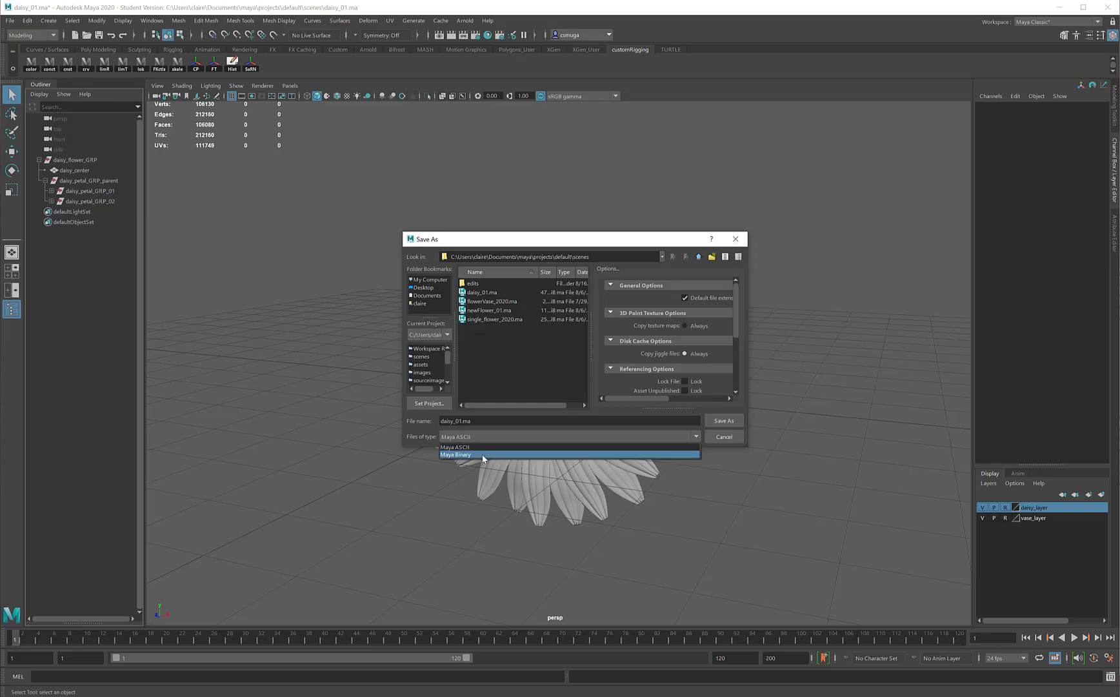
mouse_move(484, 448)
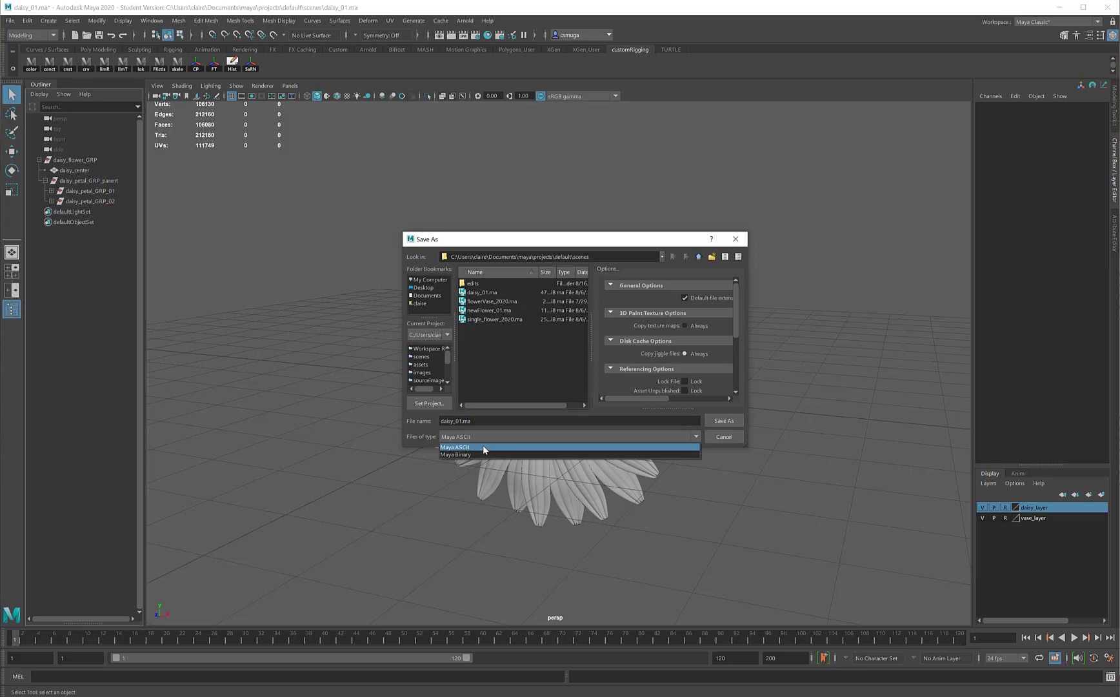
left_click(455, 447)
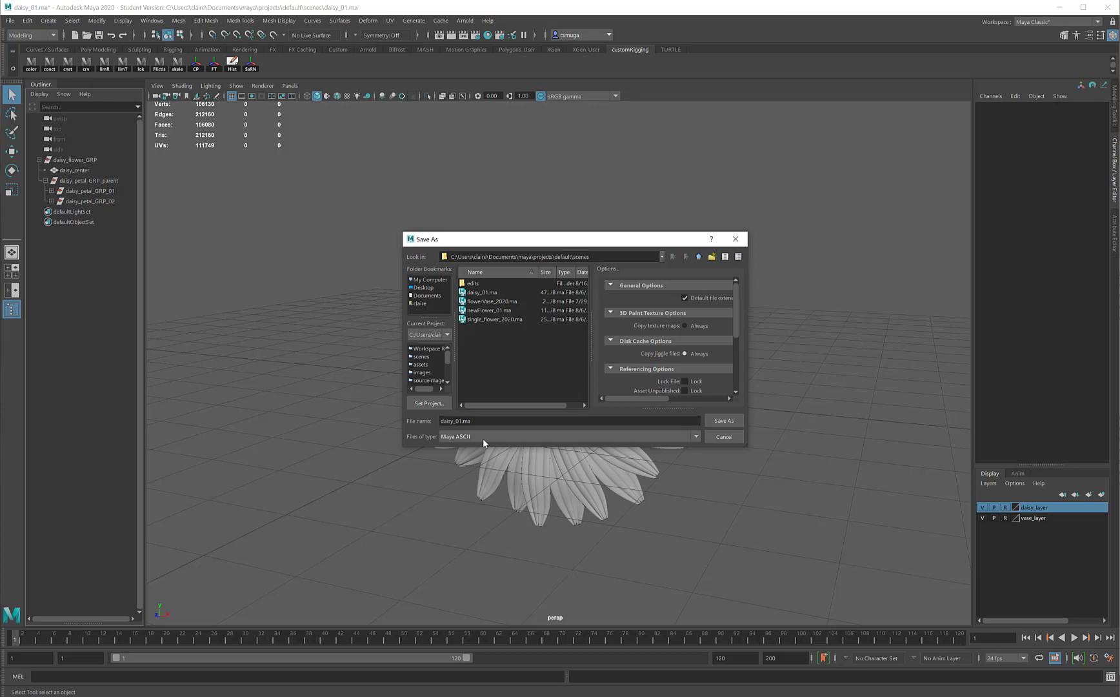
mouse_move(577, 440)
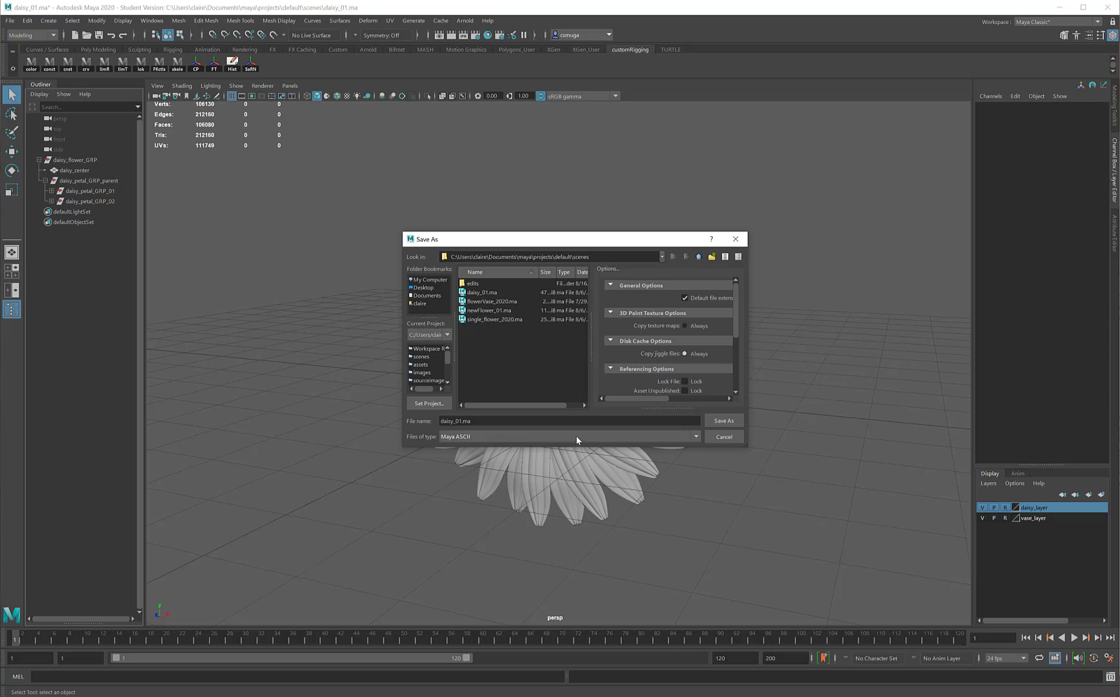
mouse_move(724, 420)
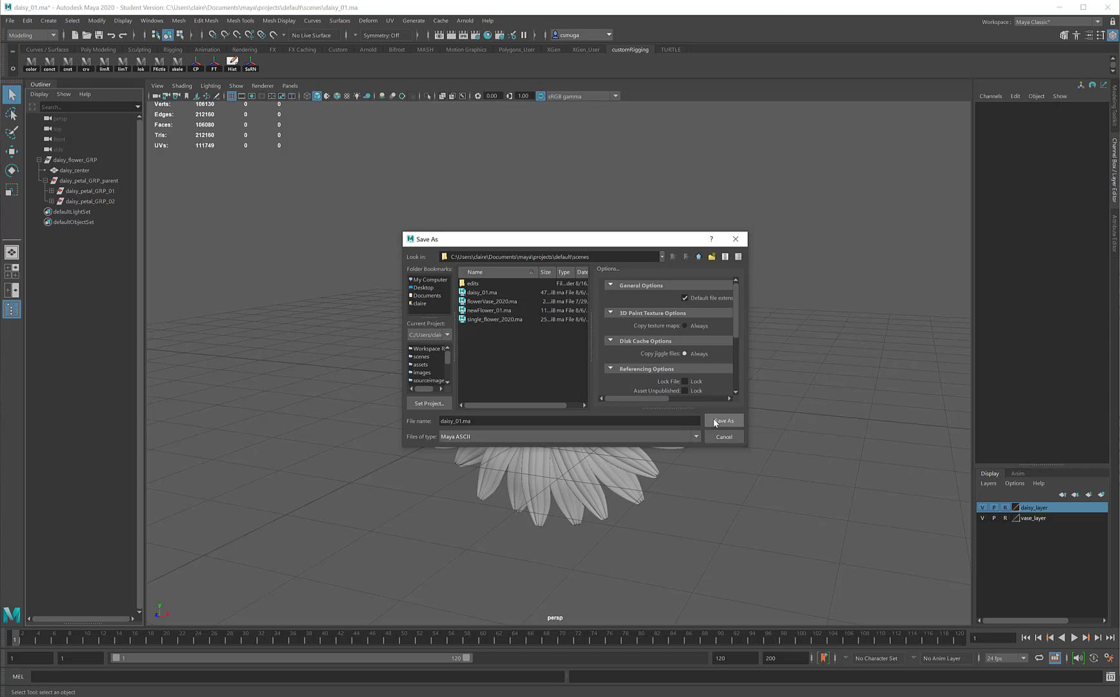